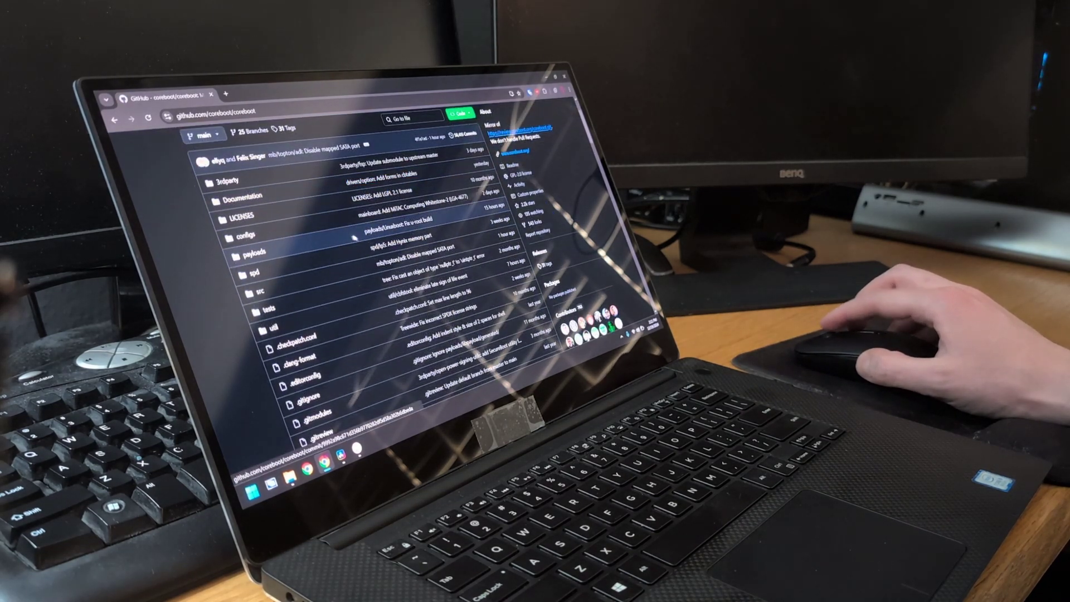
# Scroll past 'Open Source and blobs' and jump to 'Obtain blobs' via the Table of Contents
pyautogui.scroll(-3)
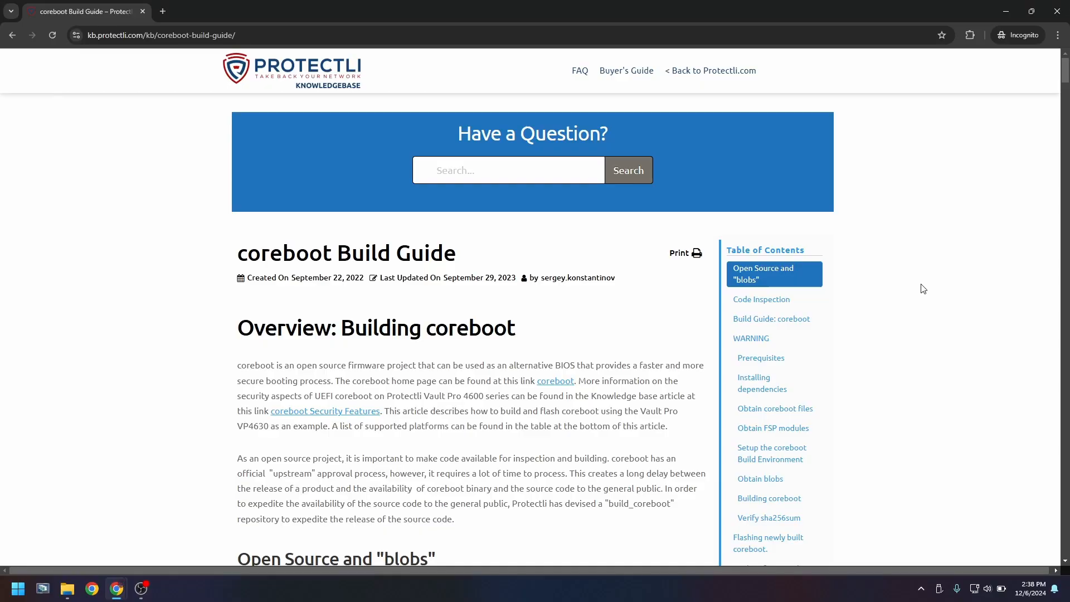
pyautogui.scroll(-3)
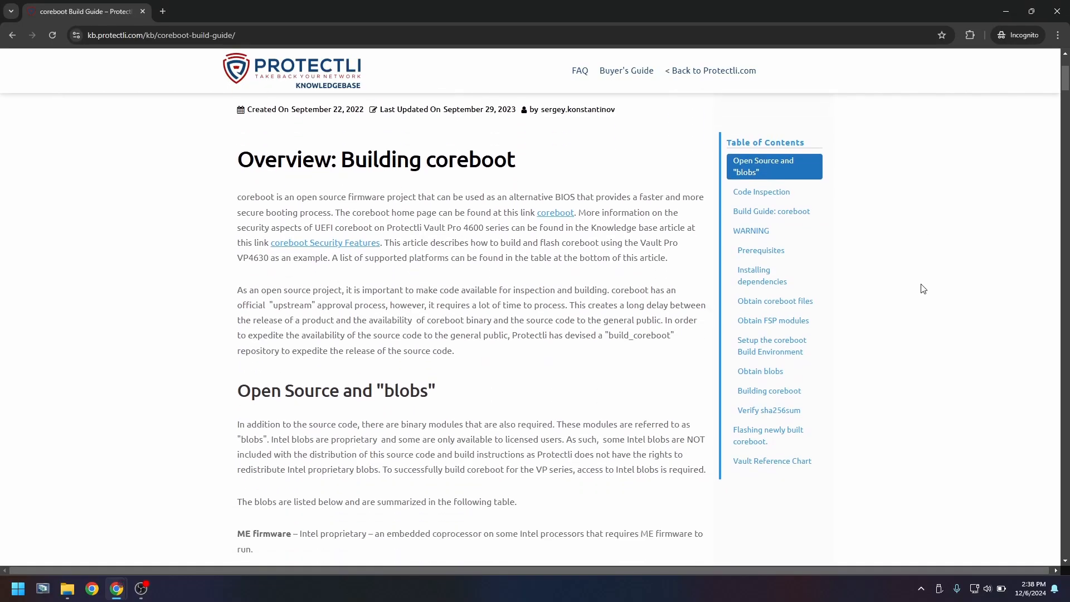
pyautogui.scroll(-3)
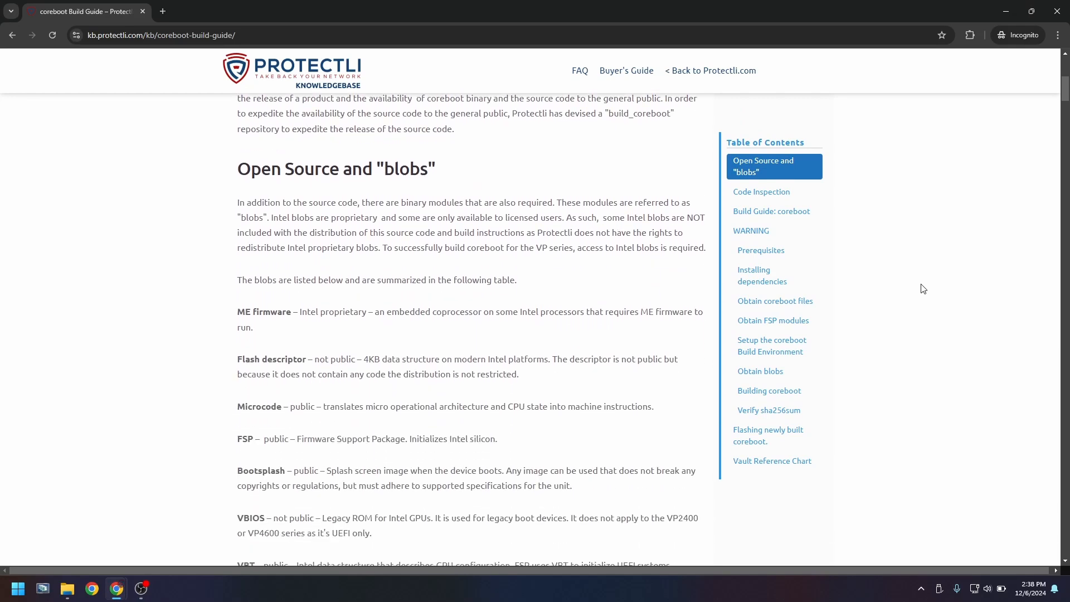
pyautogui.scroll(-3)
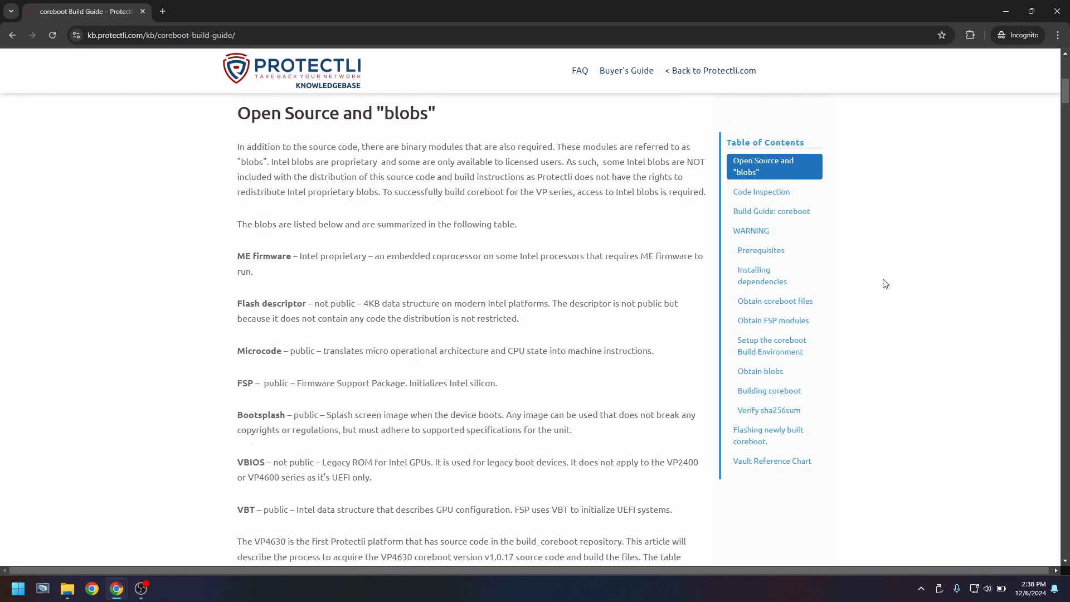
pyautogui.moveTo(793, 371)
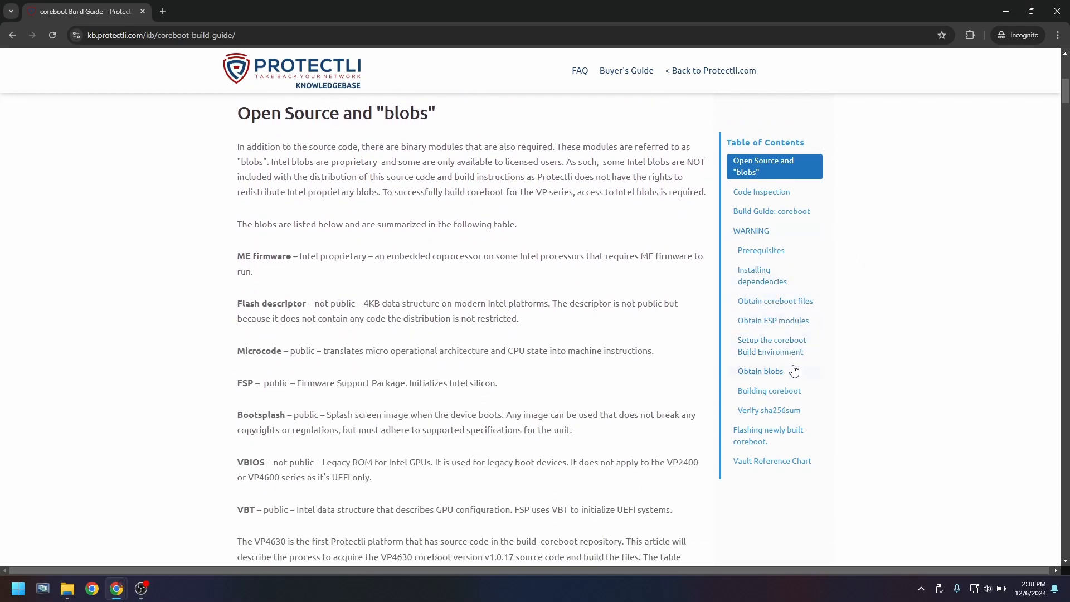
pyautogui.click(760, 371)
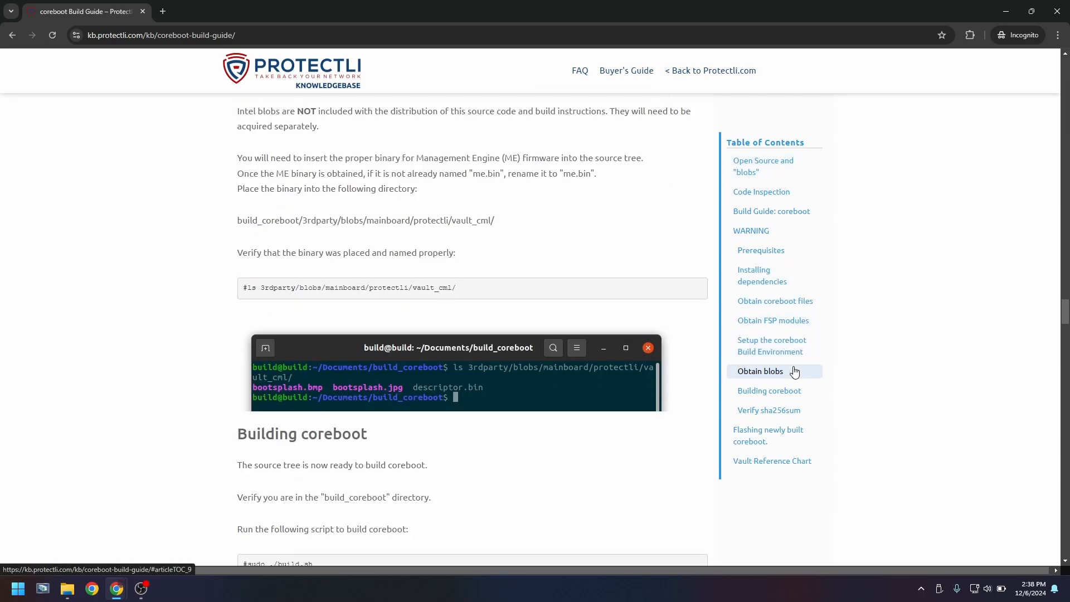